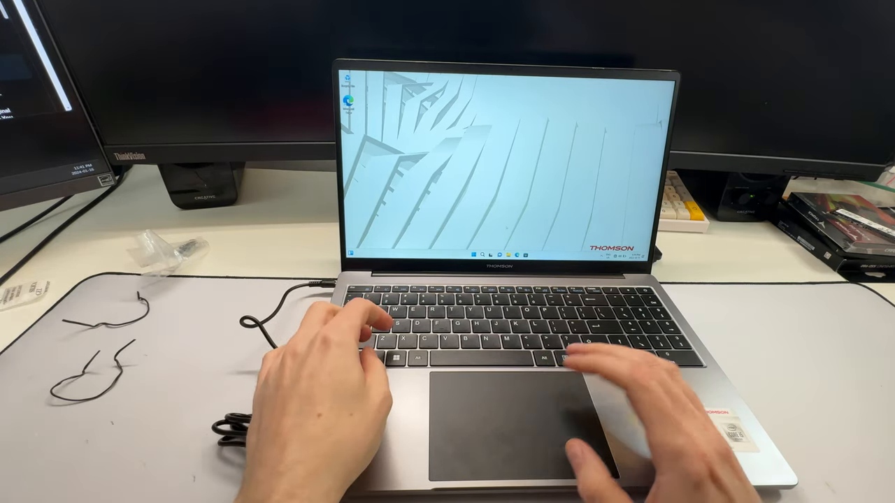
Press Ctrl+Alt+Delete on the laptop while heading to the Display settings page
{"action": "key", "text": "Ctrl+Alt+Delete"}
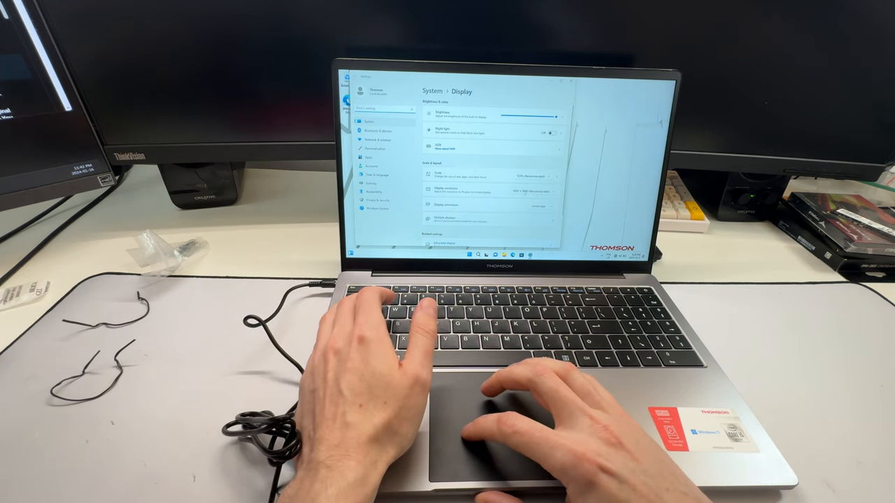
Scroll the Display page past brightness, scale and resolution, then leave Settings
{"action": "scroll", "scroll_direction": "down", "scroll_amount": 3}
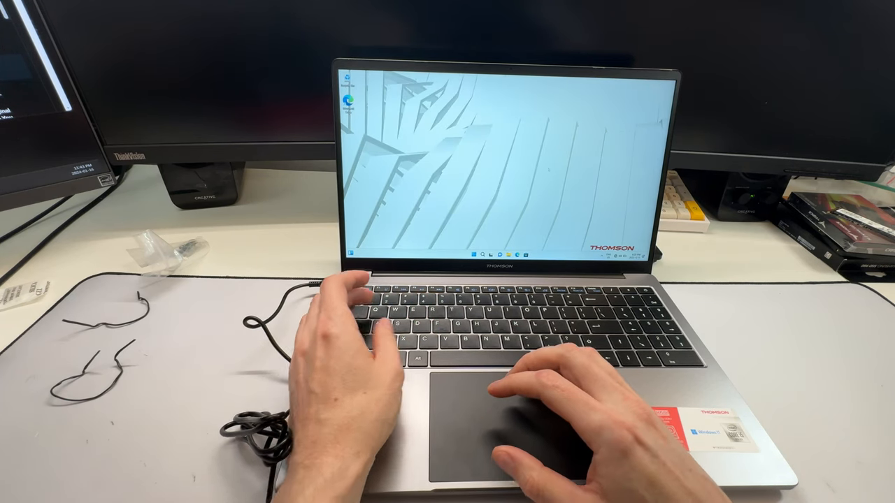
{"action": "key", "text": "ctrl+alt+delete"}
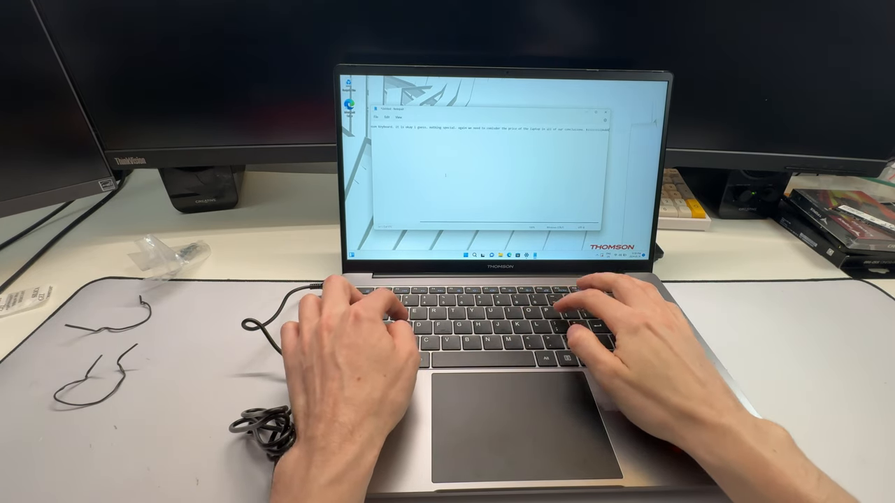
Type a keyboard sentence and a long string of test symbols into the Notepad note
{"action": "type", "text": "text"}
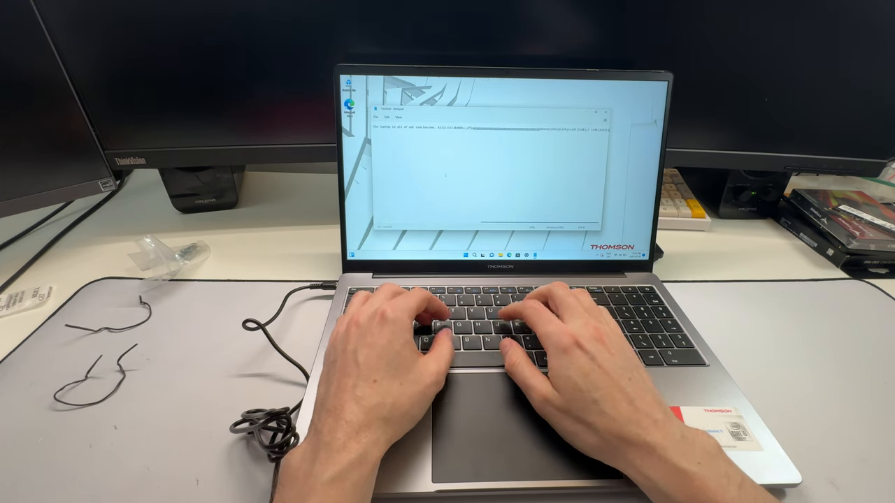
{"action": "type", "text": "text"}
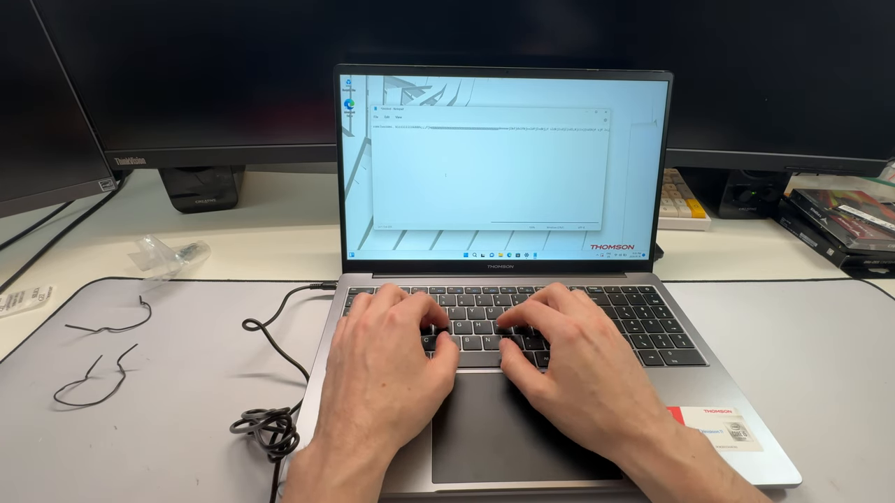